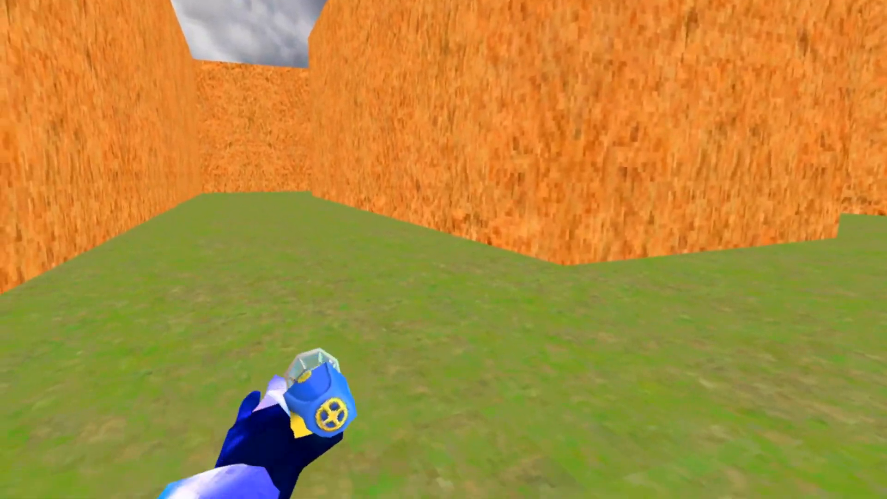
pyautogui.moveTo(443, 250)
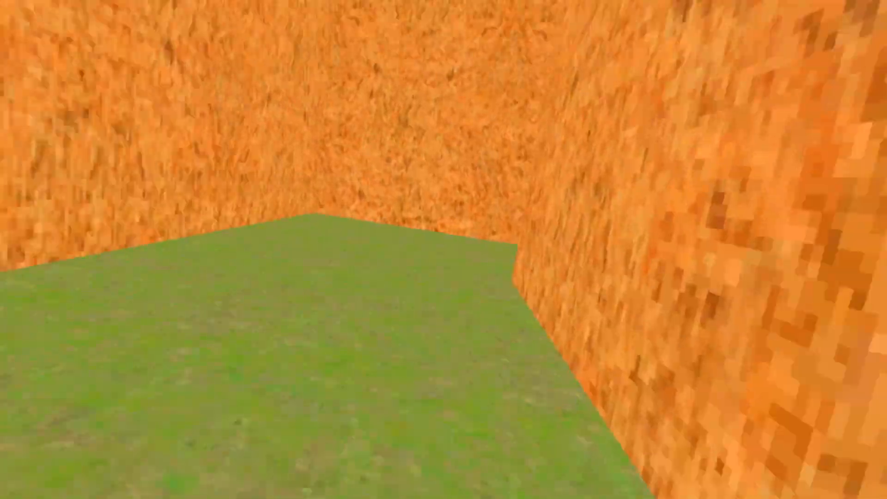
pyautogui.moveTo(443, 250)
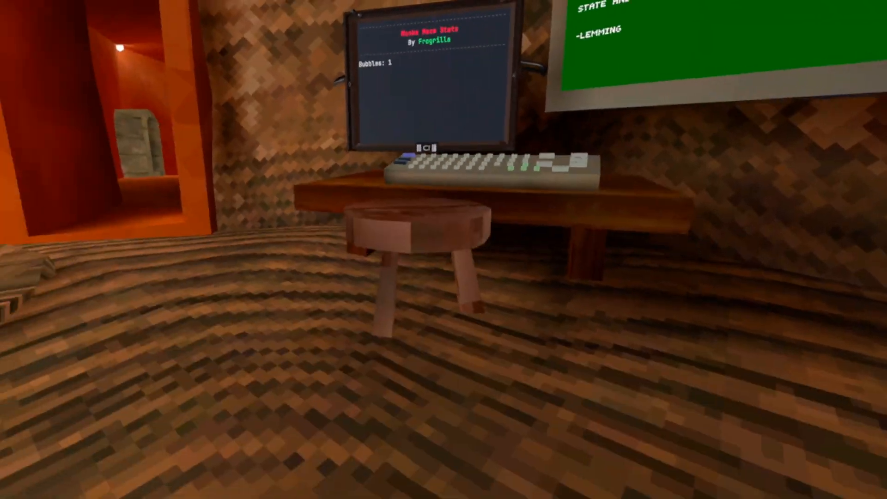
pyautogui.moveTo(443, 249)
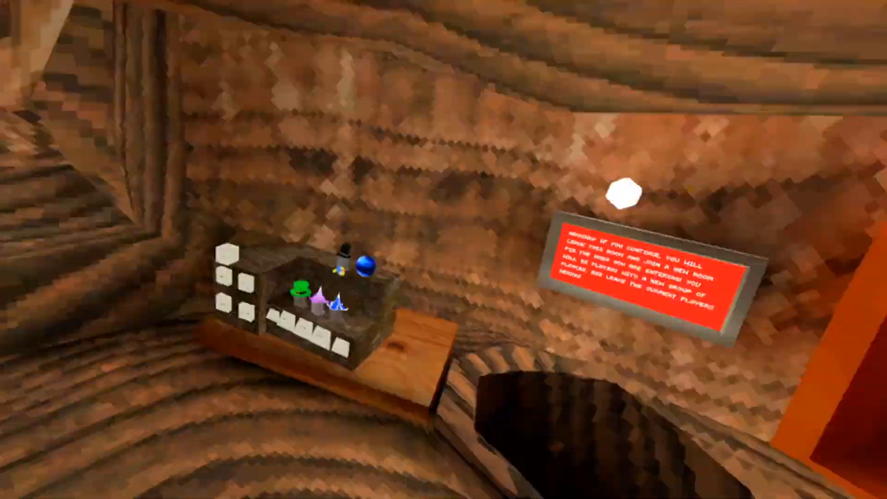
pyautogui.moveTo(443, 250)
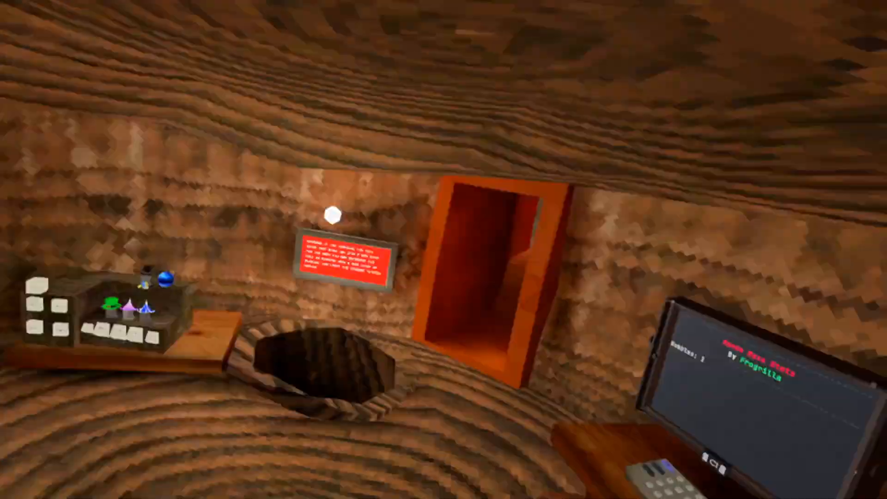